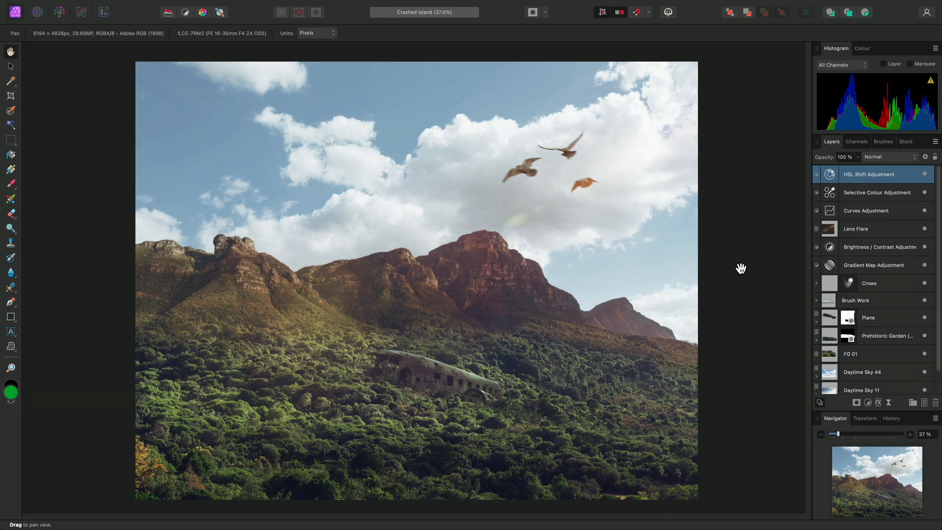
pyautogui.moveTo(847, 236)
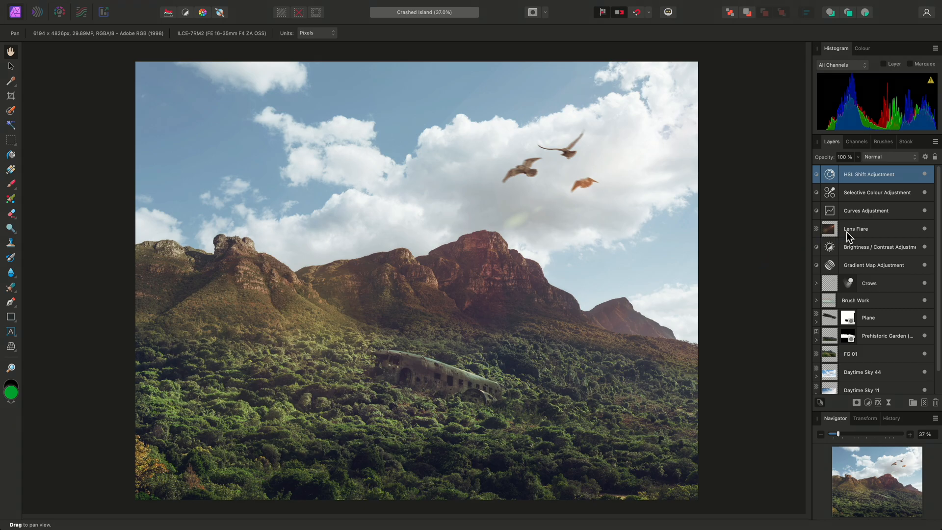
pyautogui.moveTo(612, 202)
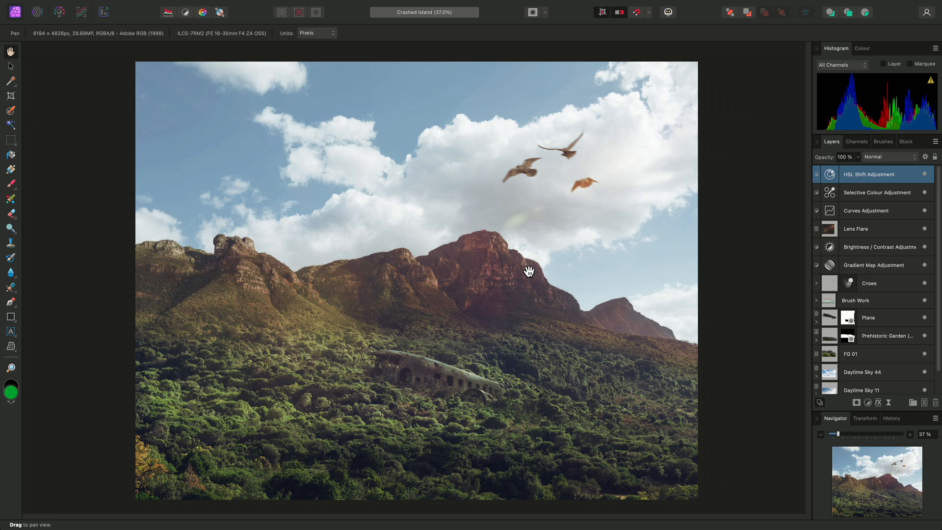
pyautogui.moveTo(747, 246)
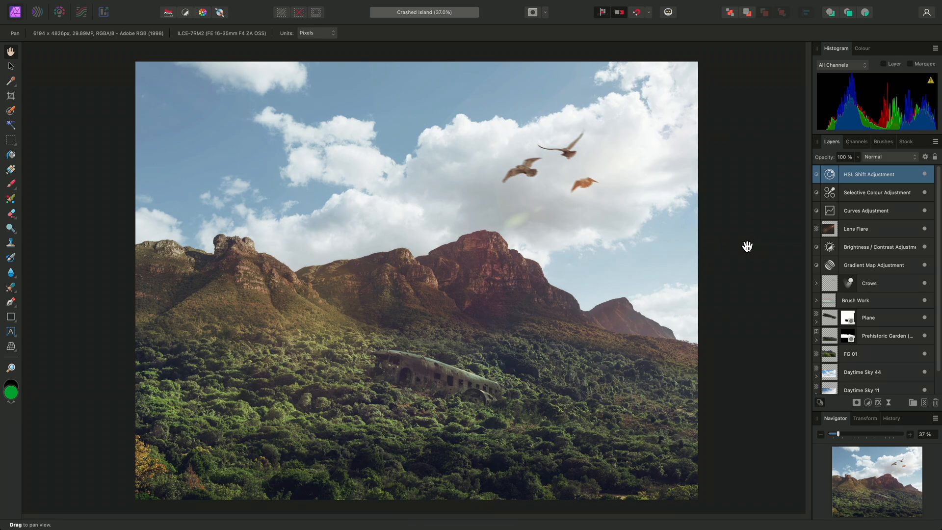
pyautogui.moveTo(831, 233)
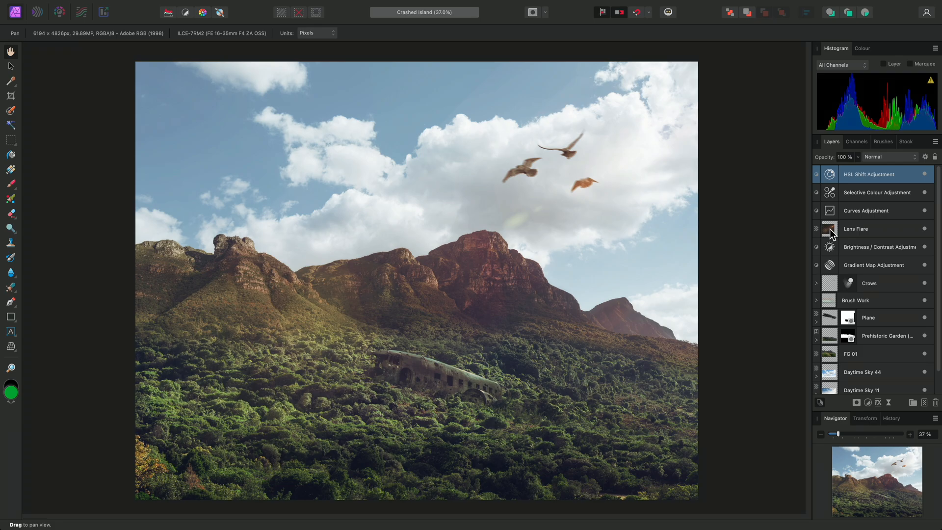
# Solo and select the Lens Flare layer, then add a White Balance adjustment layer
pyautogui.click(856, 228)
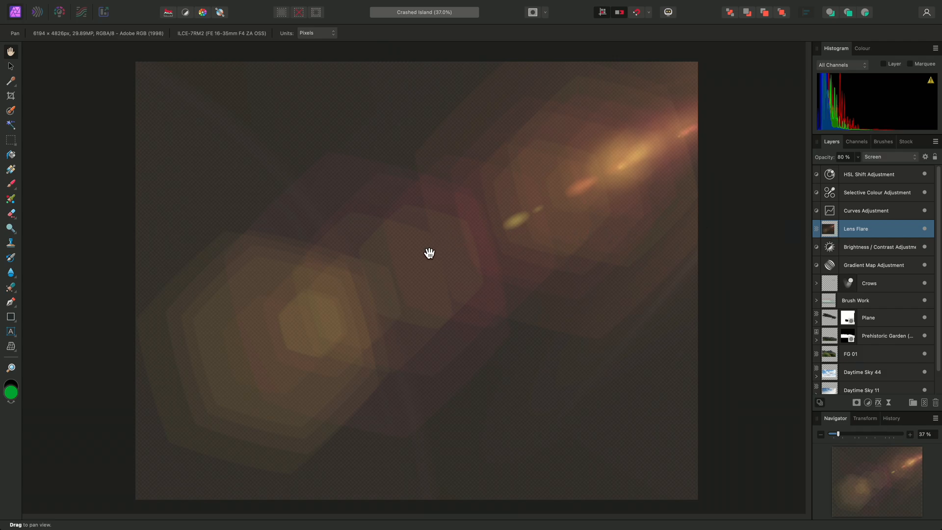
pyautogui.moveTo(574, 323)
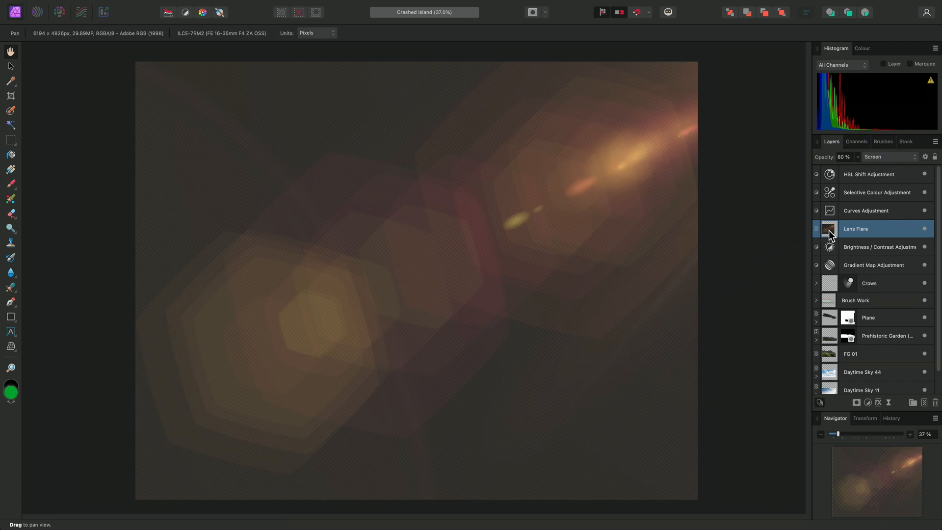
pyautogui.moveTo(848, 159)
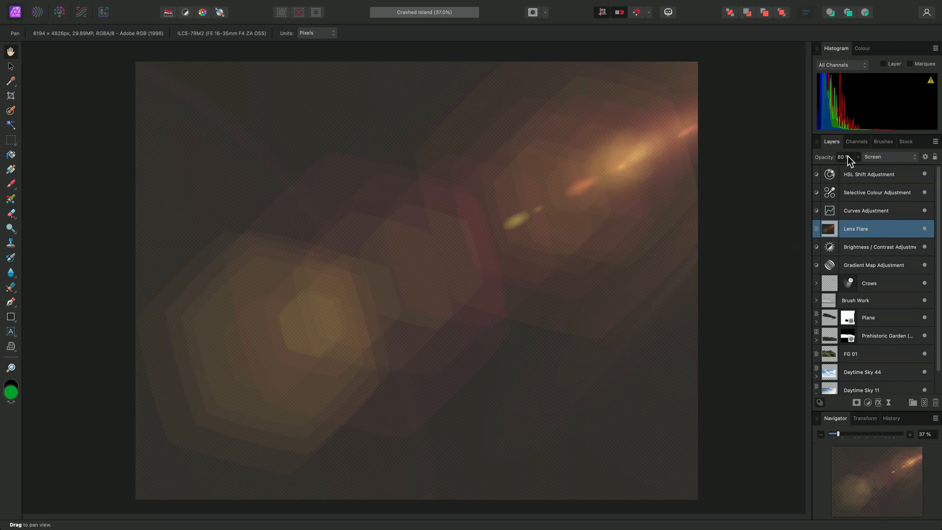
pyautogui.moveTo(491, 148)
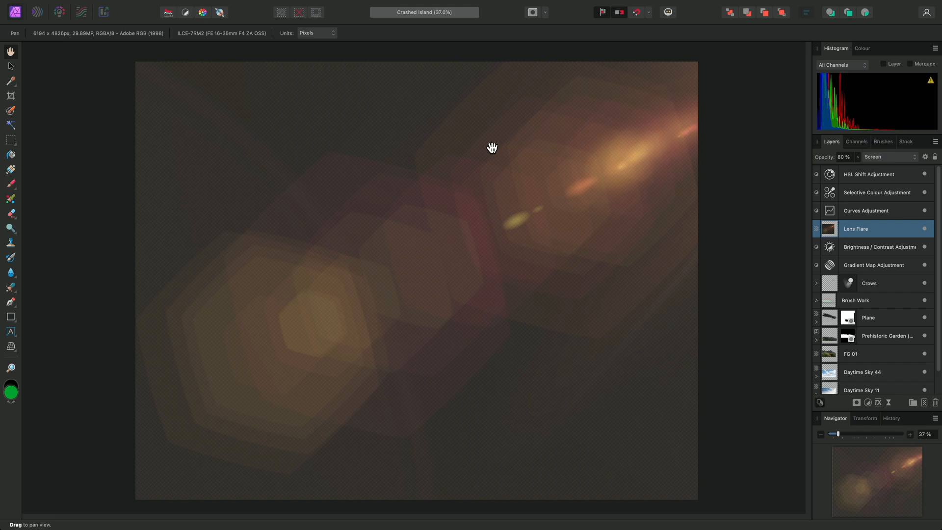
pyautogui.moveTo(326, 143)
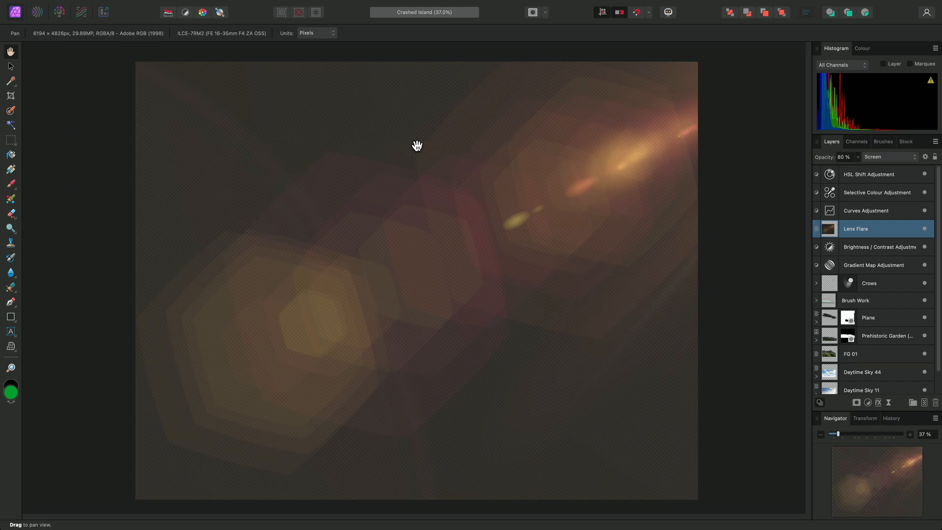
pyautogui.moveTo(894, 177)
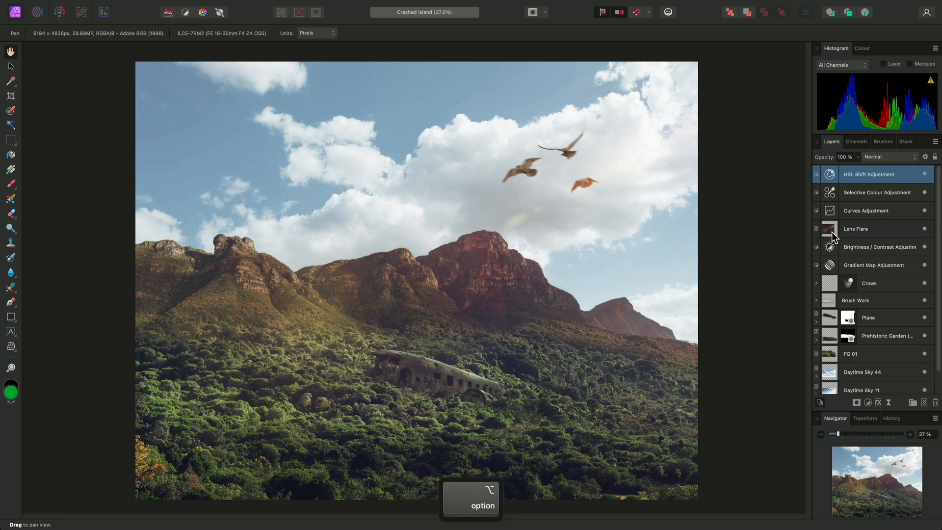
pyautogui.click(830, 229)
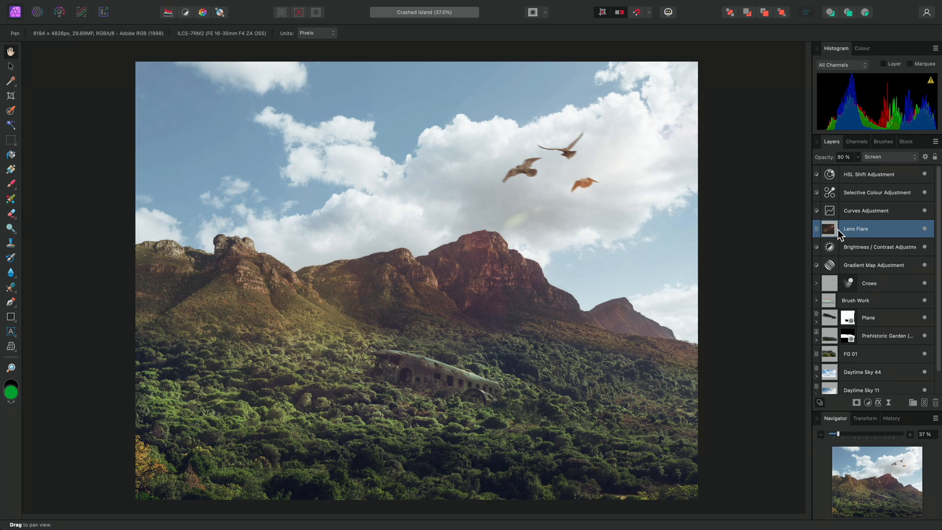
pyautogui.click(214, 6)
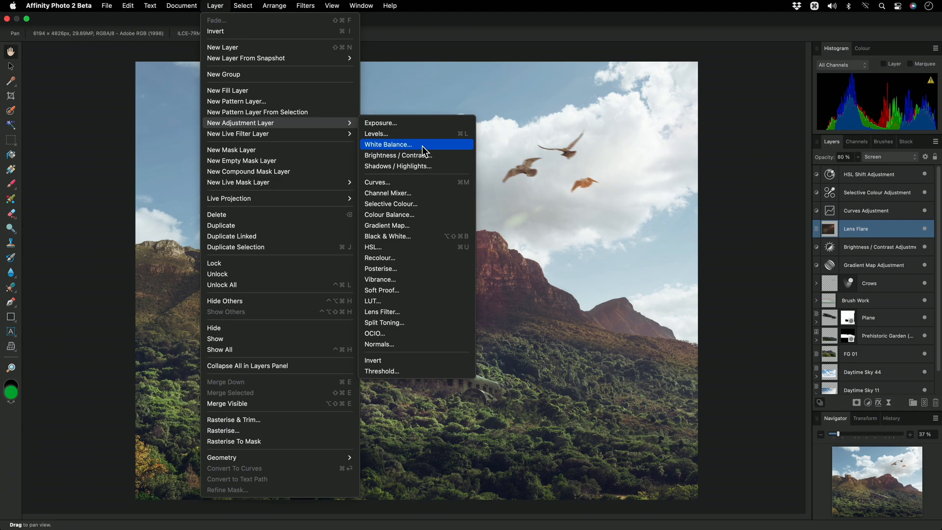
pyautogui.click(389, 145)
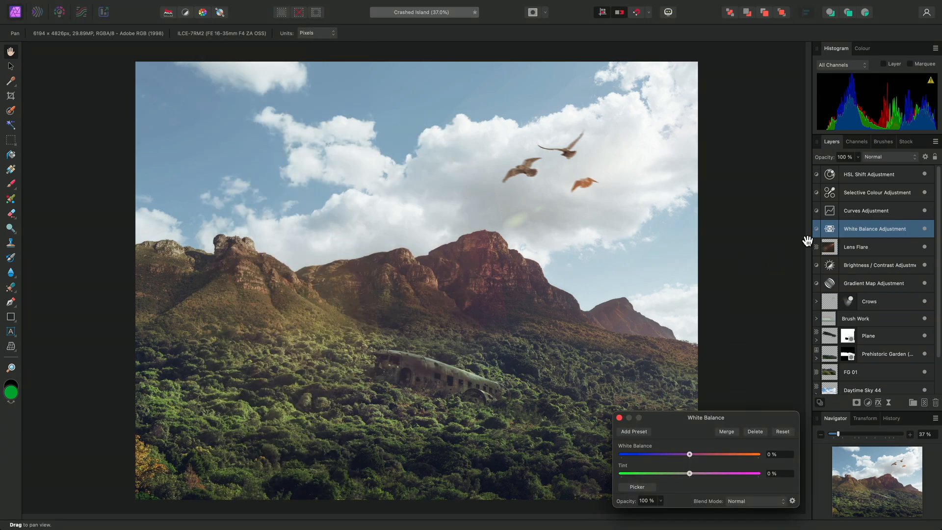
pyautogui.moveTo(828, 233)
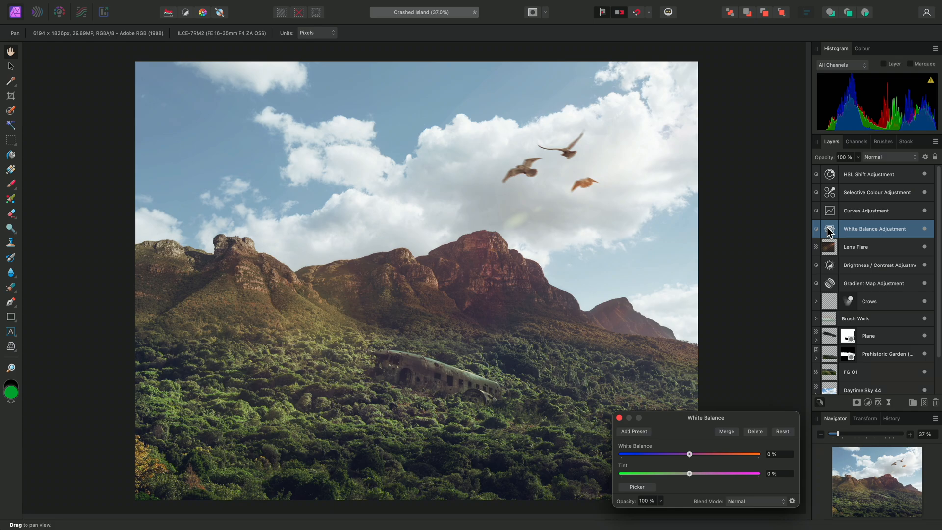
# Nest the White Balance adjustment inside the Lens Flare layer
pyautogui.moveTo(874, 228); pyautogui.dragTo(874, 246)
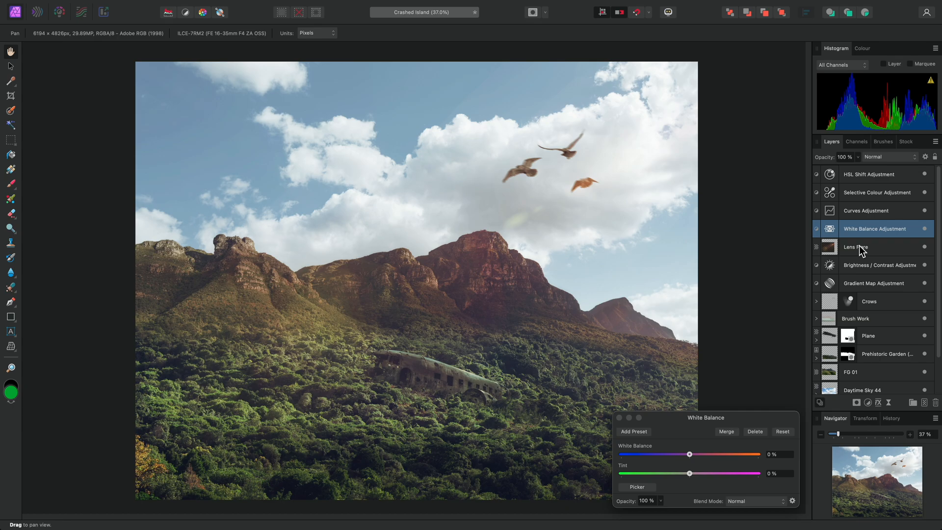
pyautogui.moveTo(874, 228); pyautogui.dragTo(874, 247)
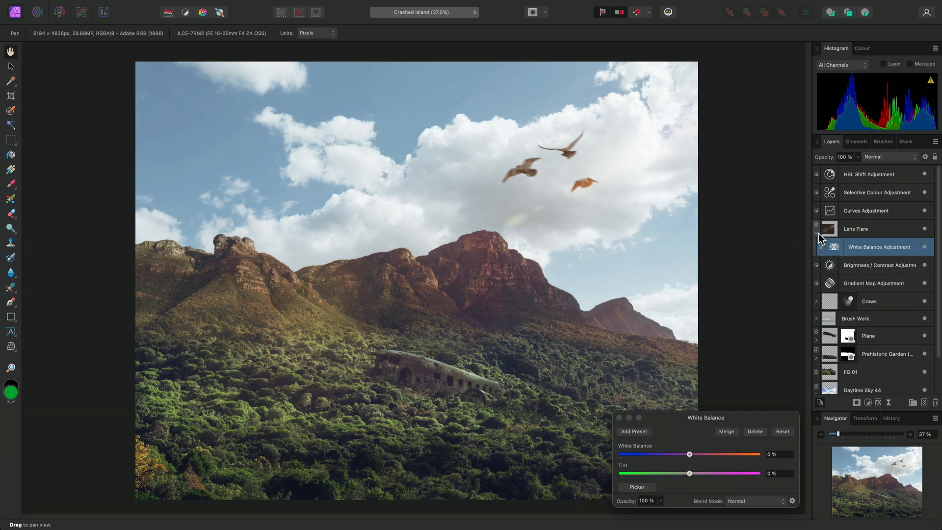
# Solo the Lens Flare, push its tint toward magenta to 53%, then return to the composite
pyautogui.click(828, 229)
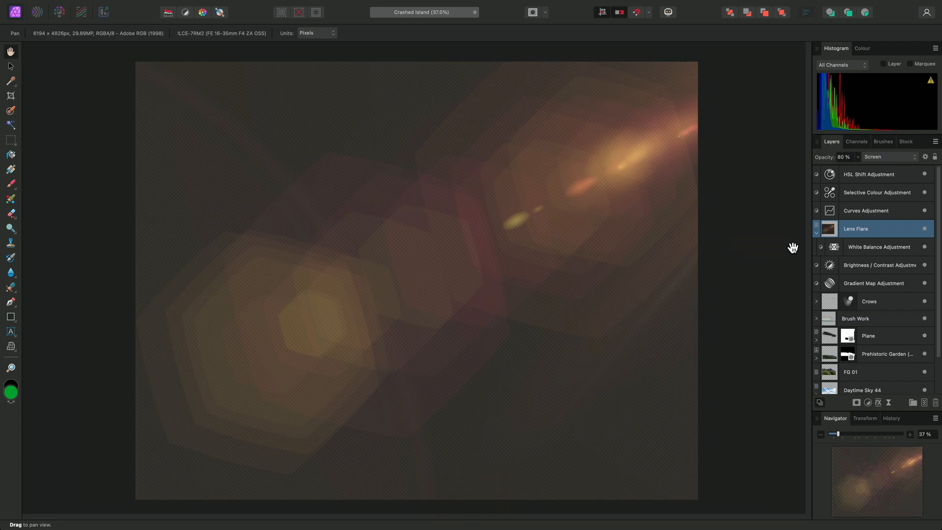
pyautogui.moveTo(834, 252)
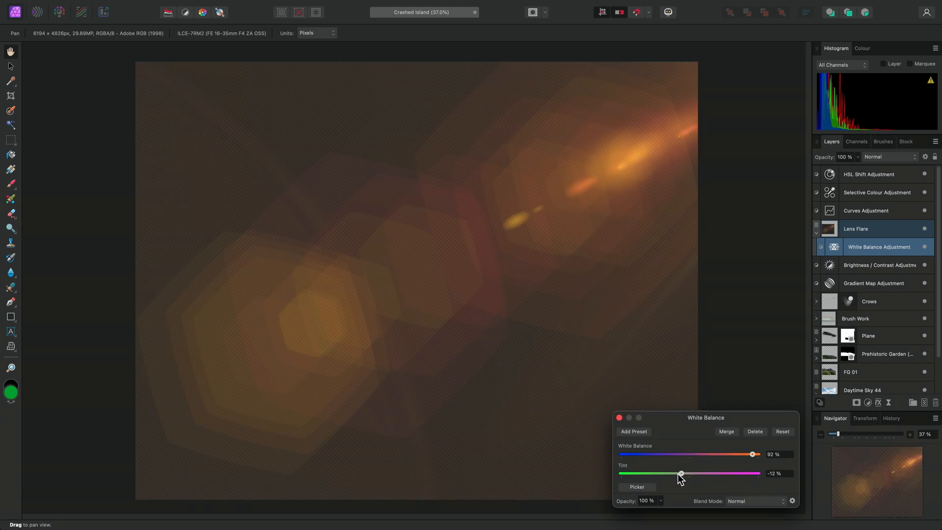
pyautogui.moveTo(681, 473); pyautogui.dragTo(720, 473)
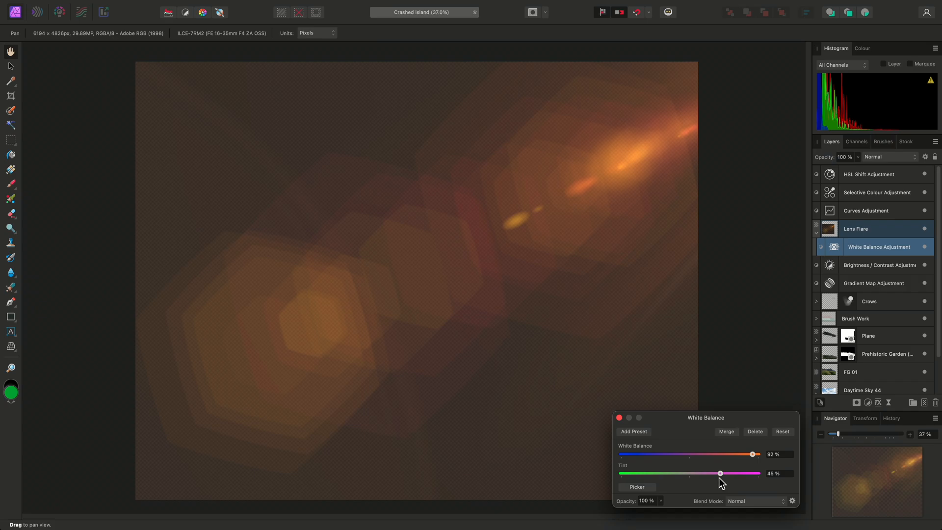
pyautogui.moveTo(719, 473); pyautogui.dragTo(726, 473)
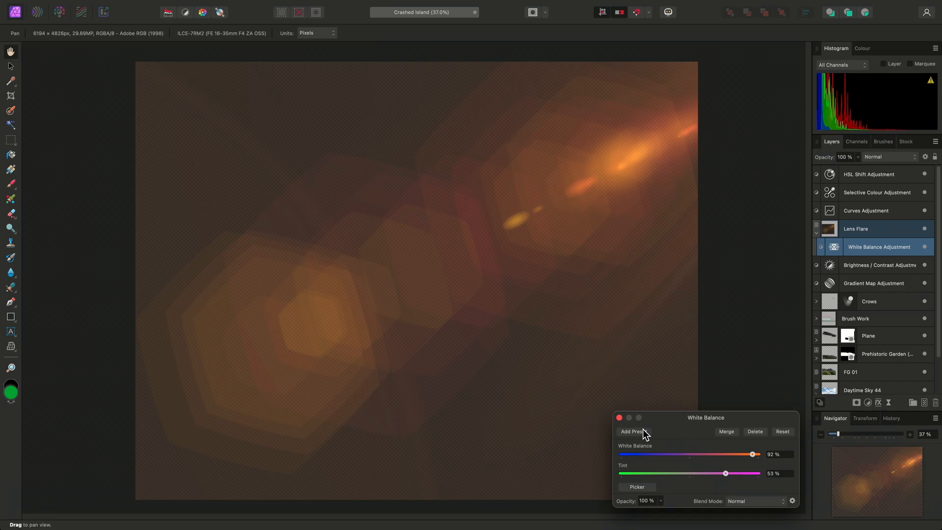
pyautogui.click(619, 417)
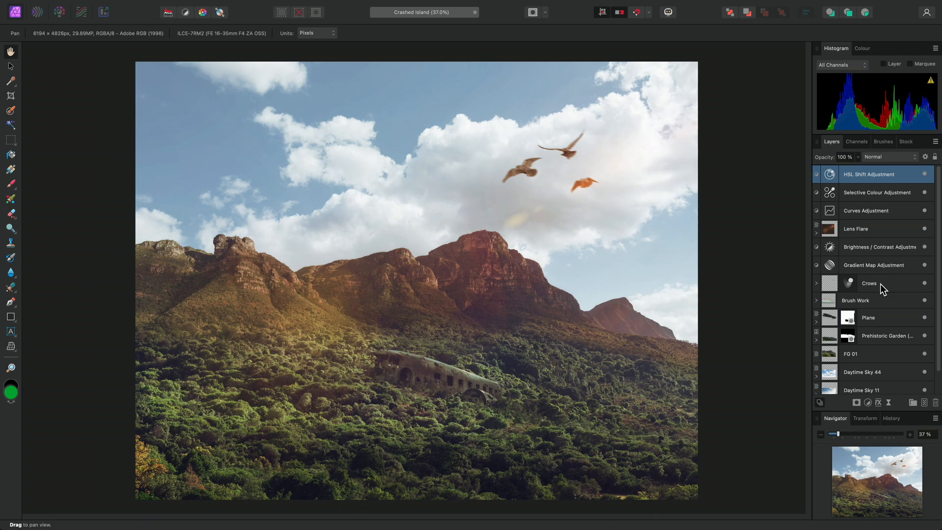
# Expand the Crows group and select its Crows & Ravens bird layers and the blur filter
pyautogui.click(868, 282)
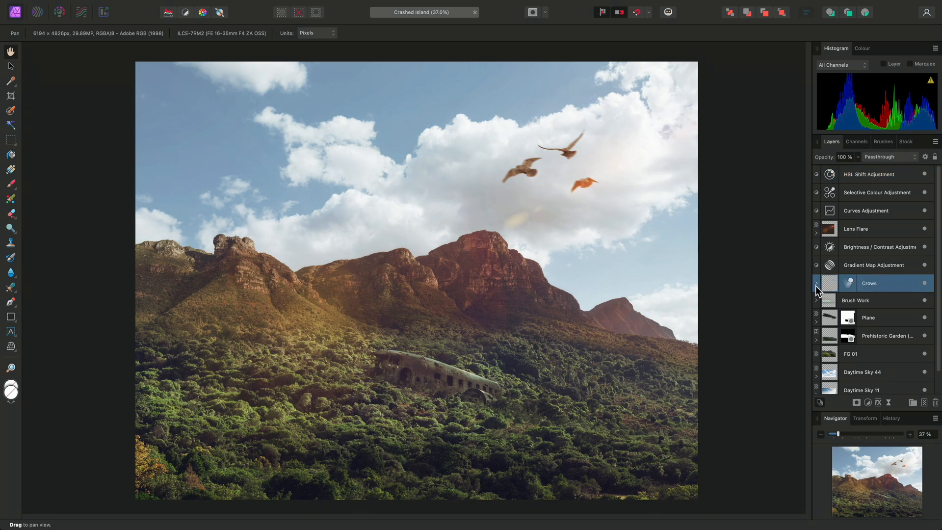
pyautogui.click(817, 282)
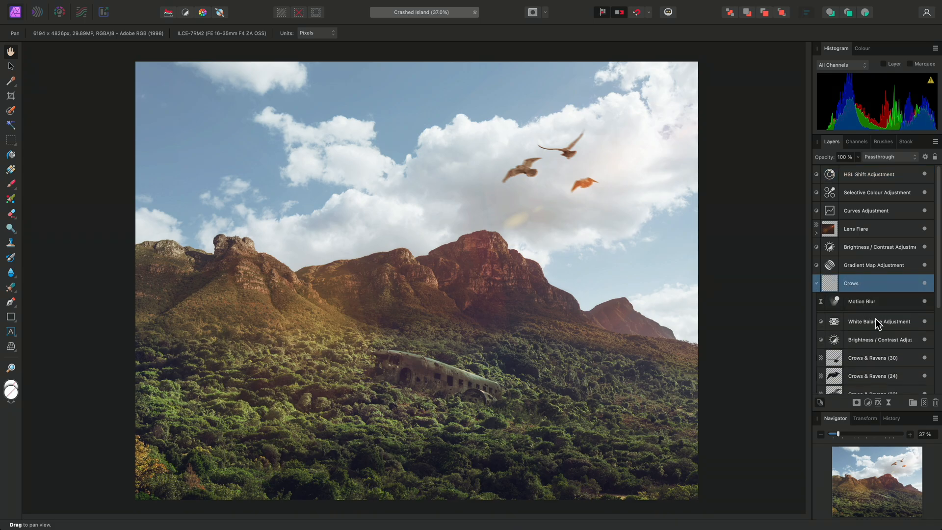
pyautogui.scroll(-3)
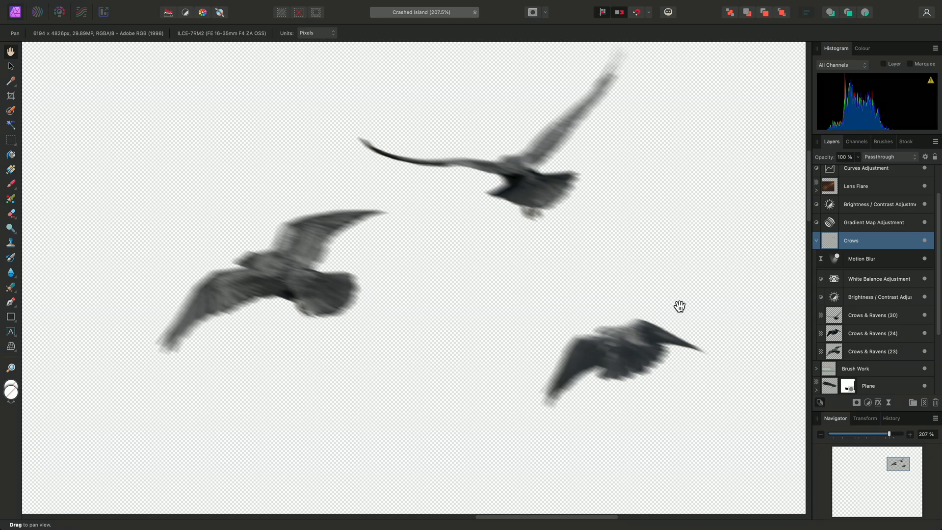
pyautogui.moveTo(882, 318)
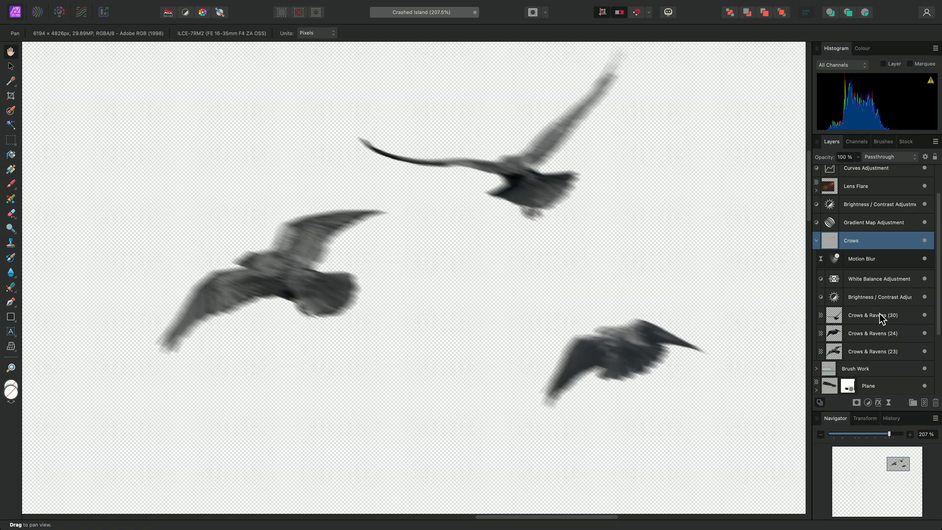
pyautogui.click(877, 352)
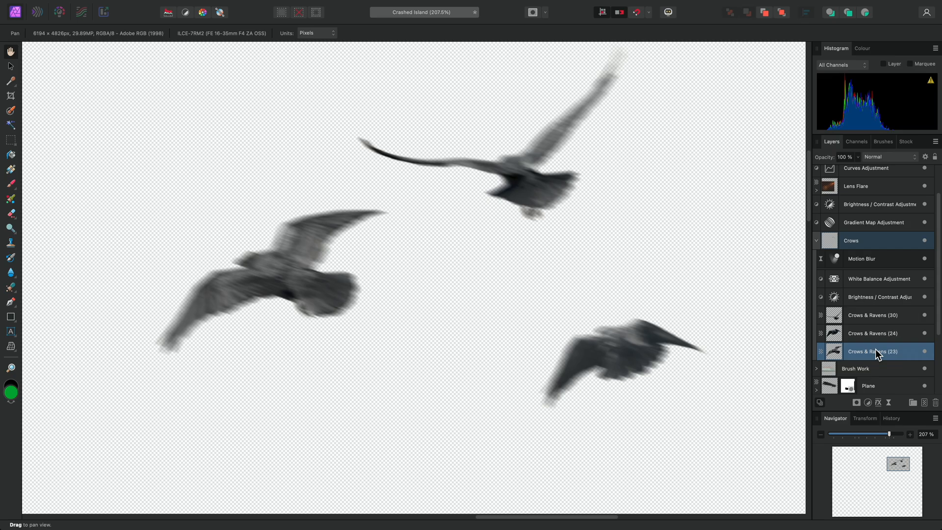
pyautogui.click(872, 315)
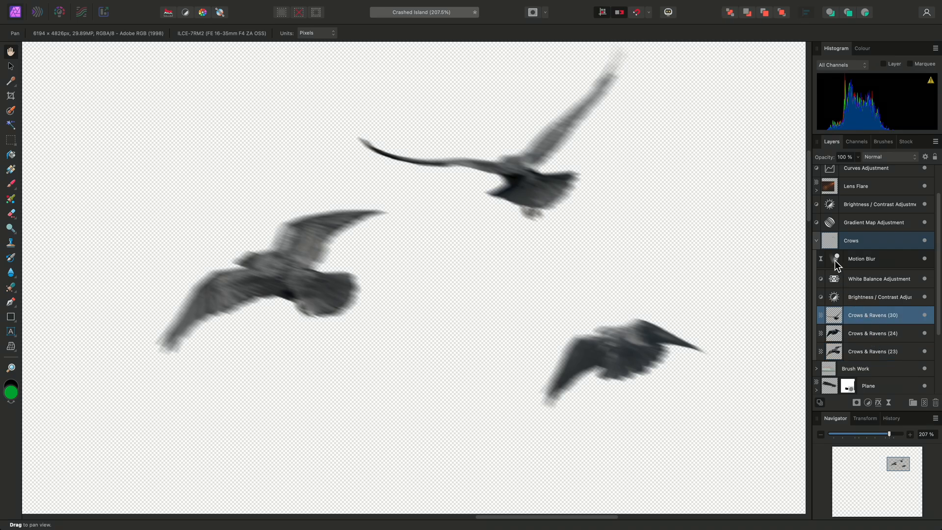
pyautogui.click(861, 258)
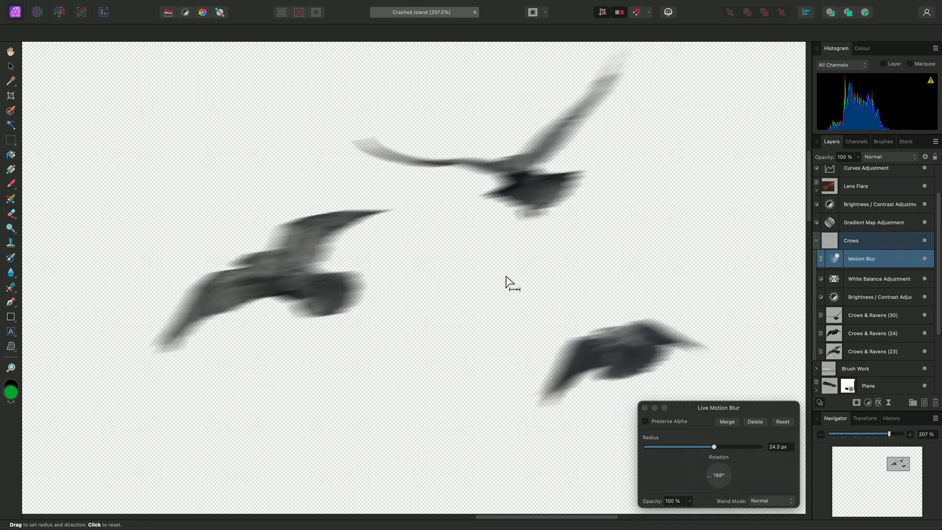
# Shorten the crows' Motion Blur to about 9.8 px at 342° and close the settings
pyautogui.moveTo(713, 446); pyautogui.dragTo(680, 446)
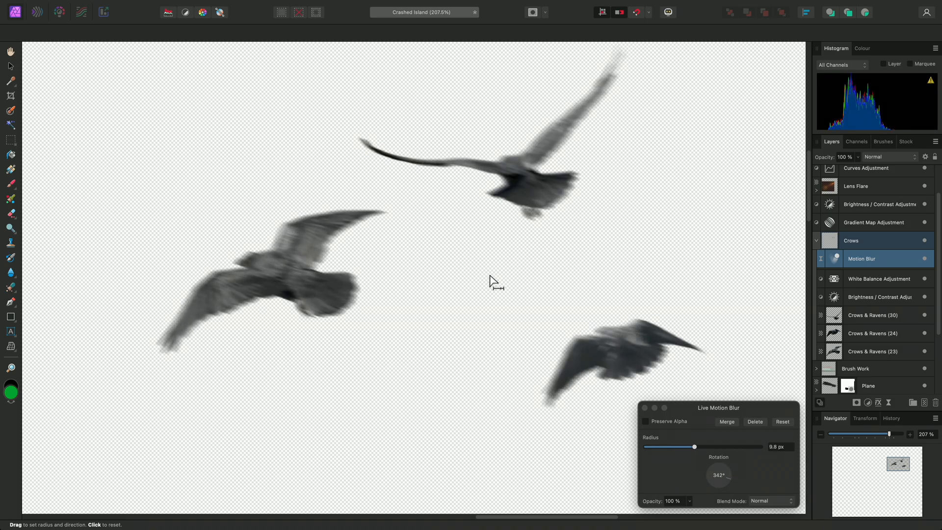
pyautogui.press('escape')
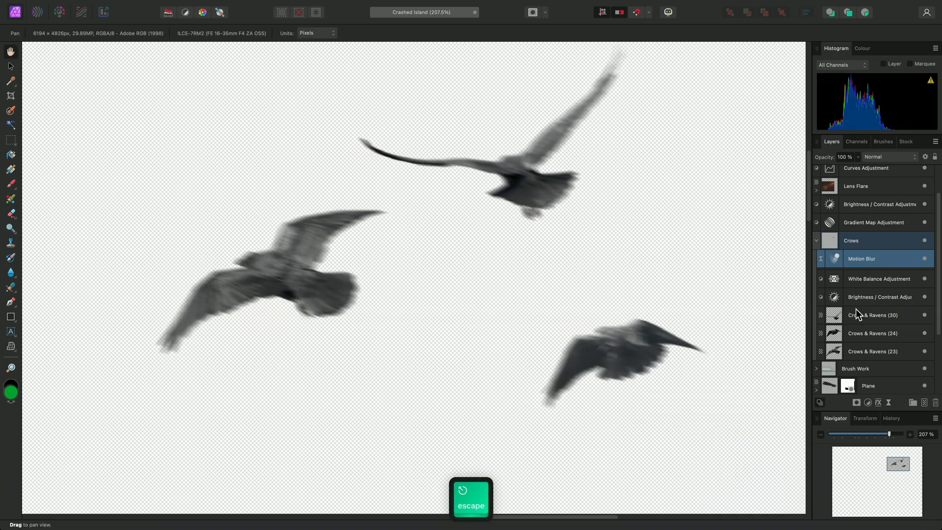
# End solo view so the blurred crows show over the sky again
pyautogui.click(872, 315)
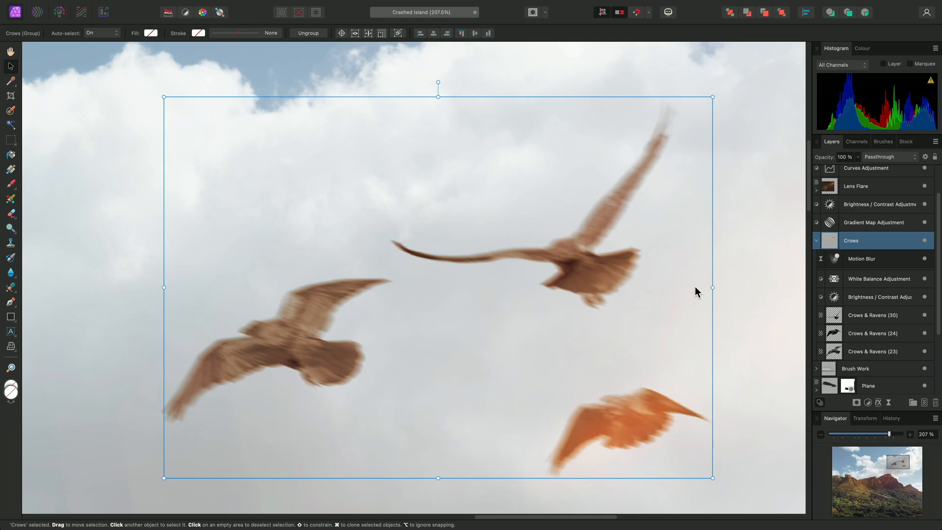
# Zoom to fit the whole composite and select the Prehistoric Garden (42) layer
pyautogui.press('cmd+0')
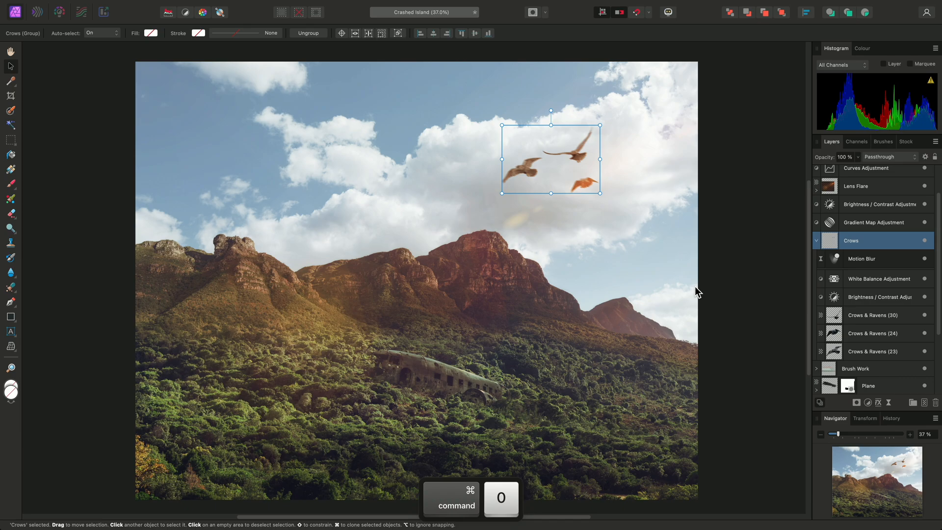
pyautogui.press('cmd+0')
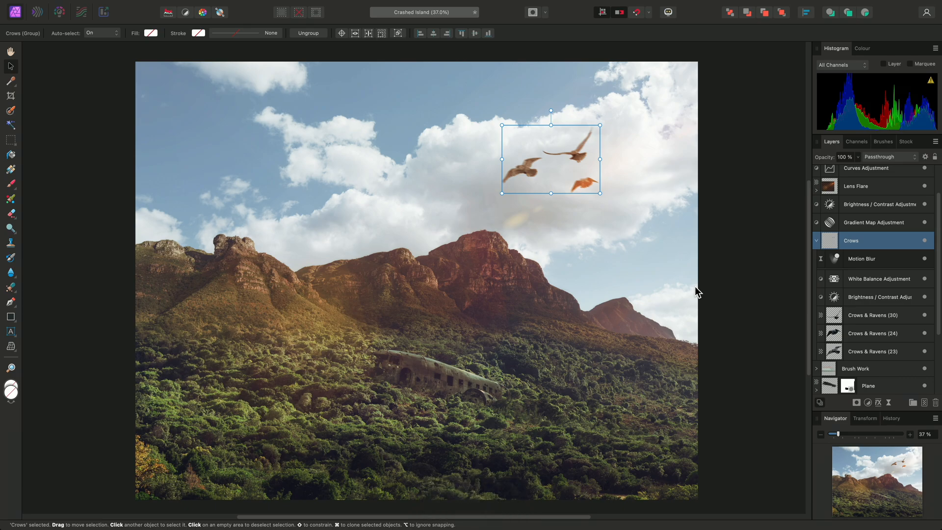
pyautogui.scroll(-3)
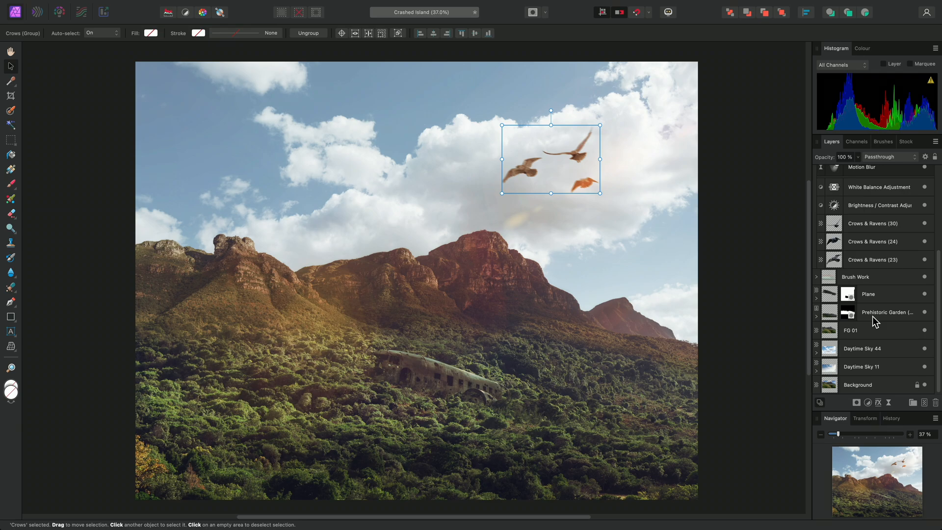
pyautogui.click(887, 312)
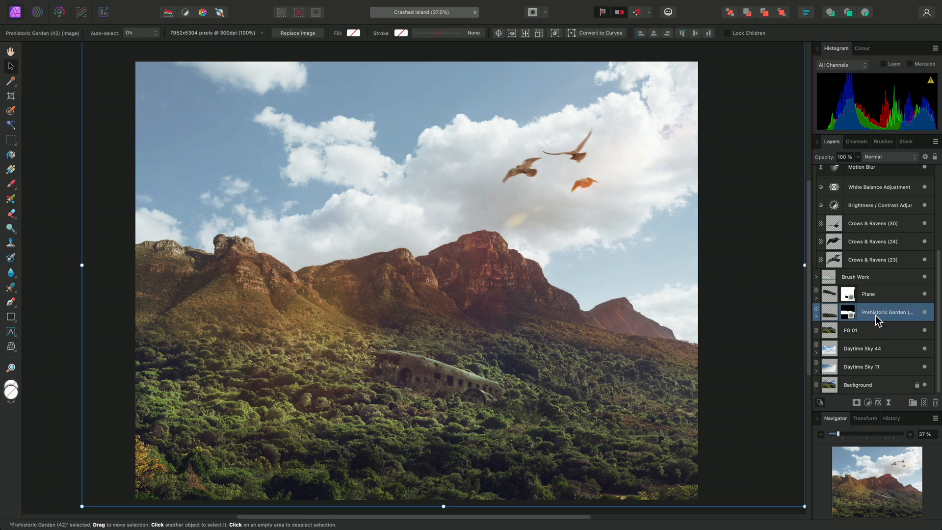
pyautogui.moveTo(520, 372)
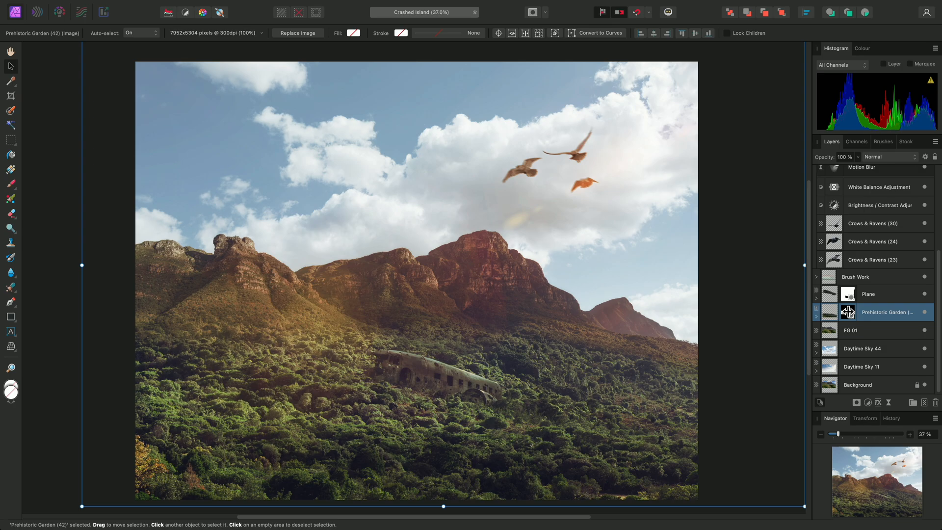
# Solo the Prehistoric Garden layer's mask as black and white
pyautogui.click(847, 312)
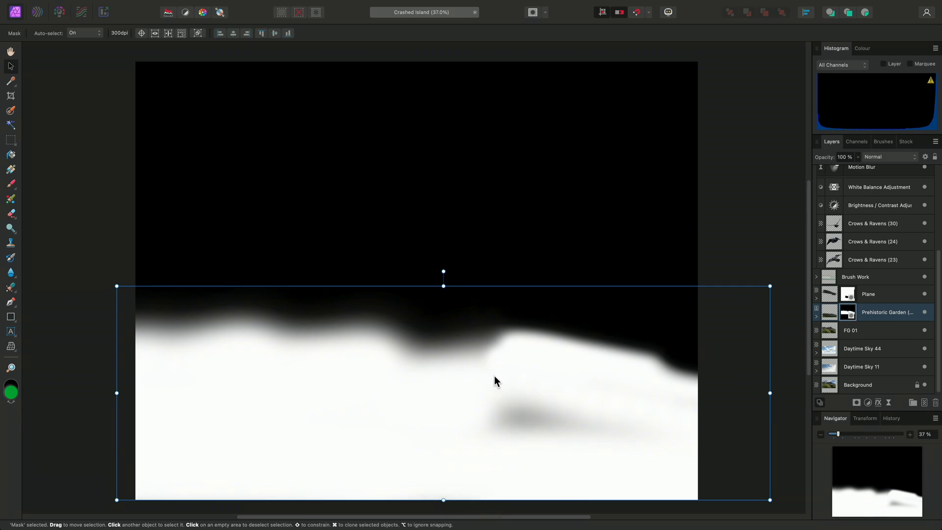
pyautogui.moveTo(271, 332)
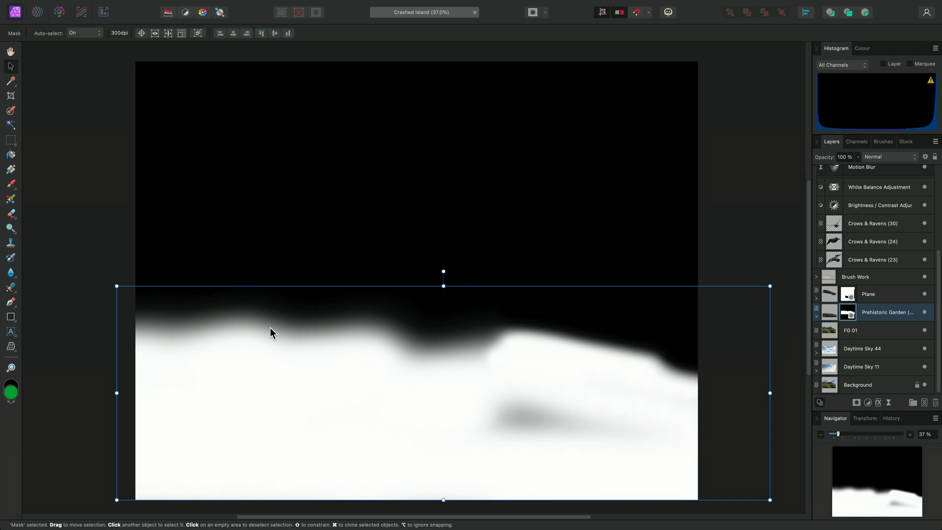
pyautogui.moveTo(634, 422)
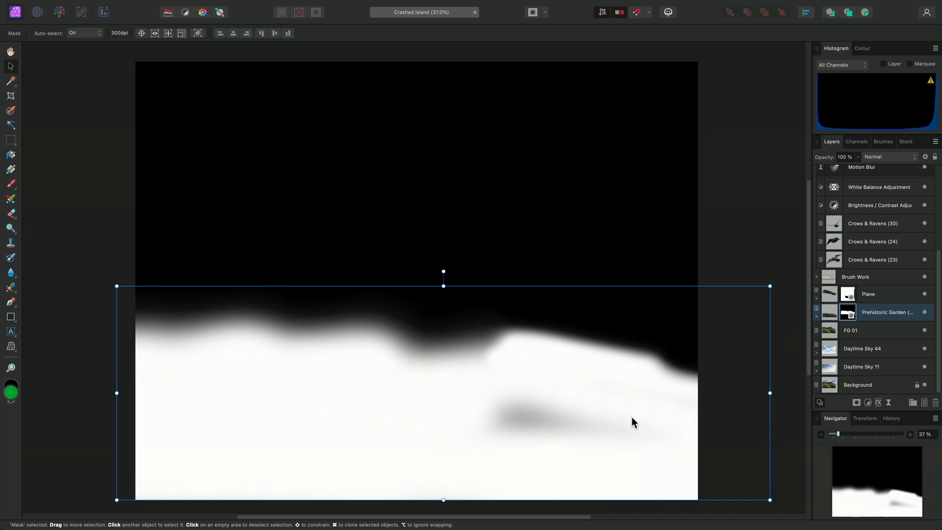
pyautogui.moveTo(430, 461)
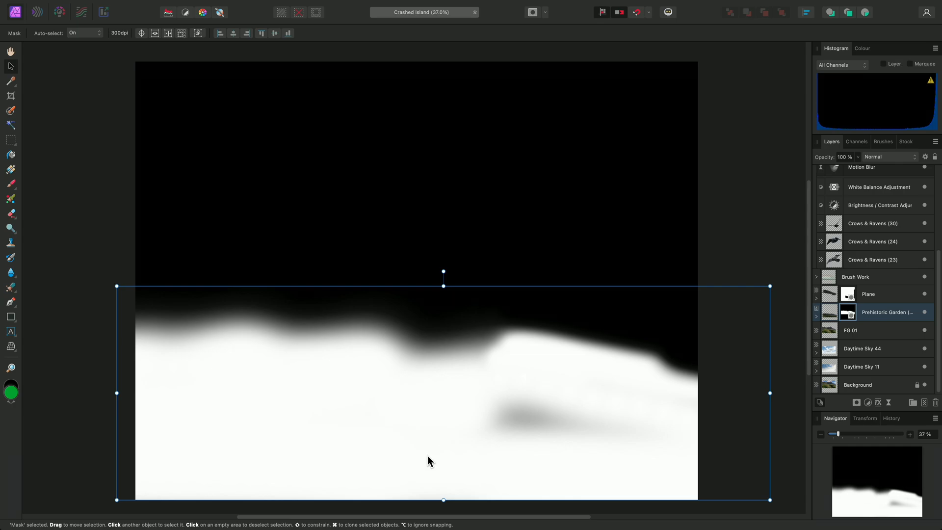
pyautogui.moveTo(529, 424)
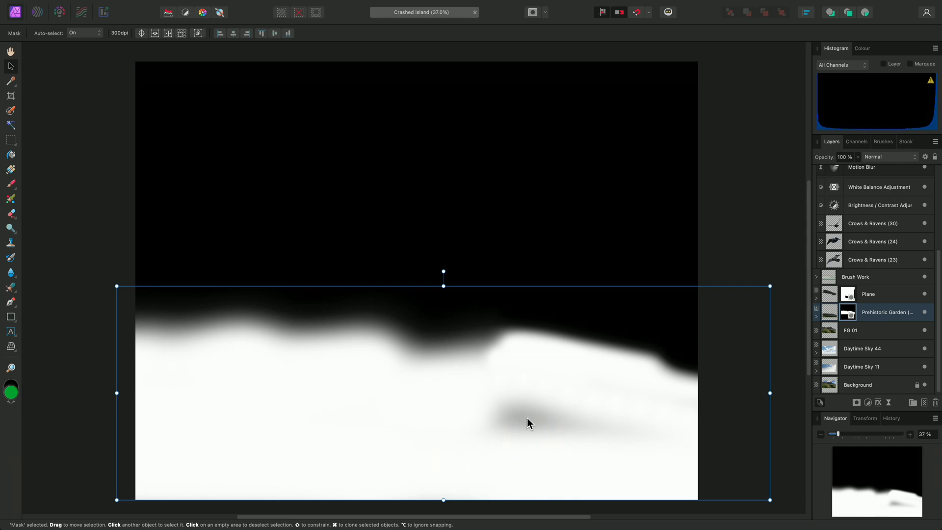
# With a large soft white Paint Brush, paint over the grey patch in the lower-right of the mask
pyautogui.press('b')
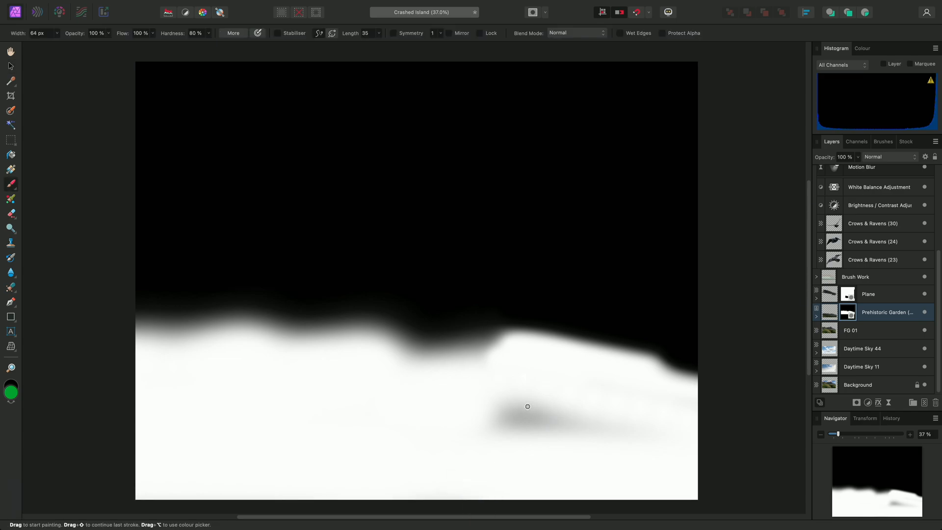
pyautogui.moveTo(527, 406); pyautogui.dragTo(475, 406)
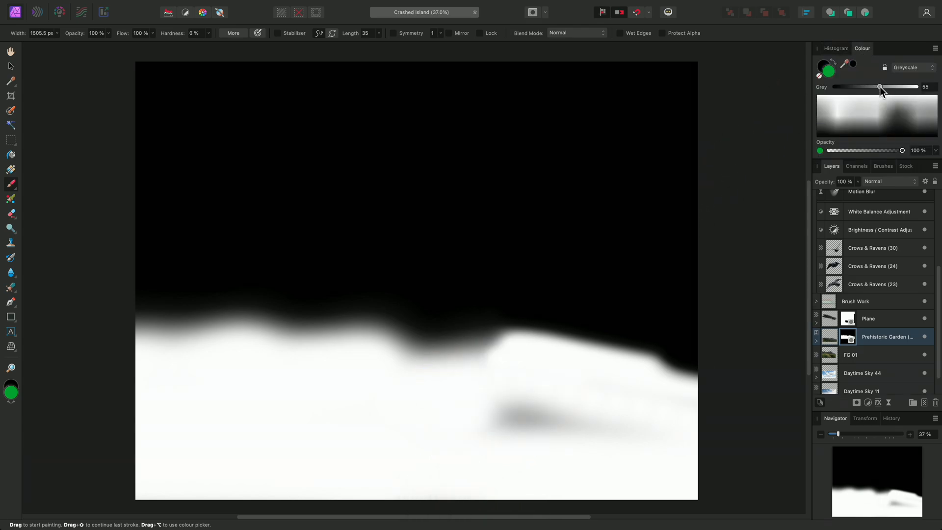
pyautogui.moveTo(880, 86); pyautogui.dragTo(915, 86)
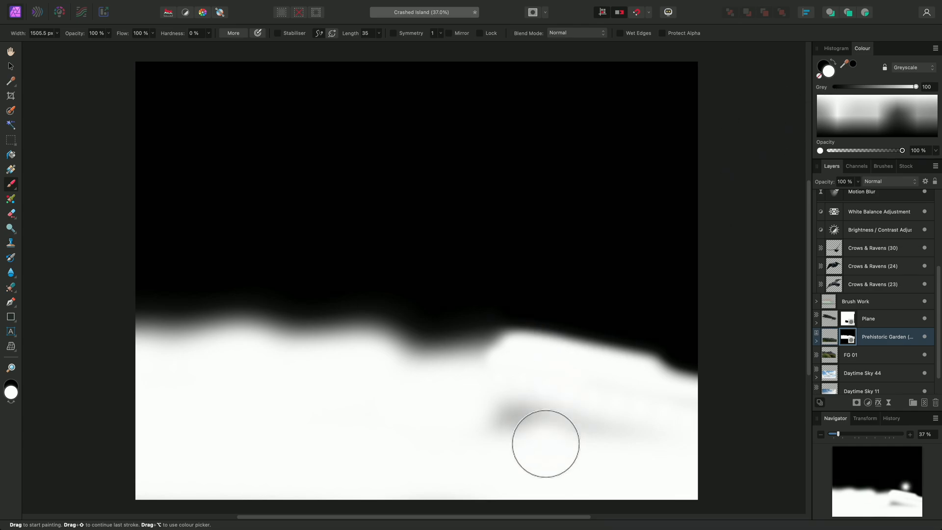
pyautogui.moveTo(544, 443); pyautogui.dragTo(514, 409)
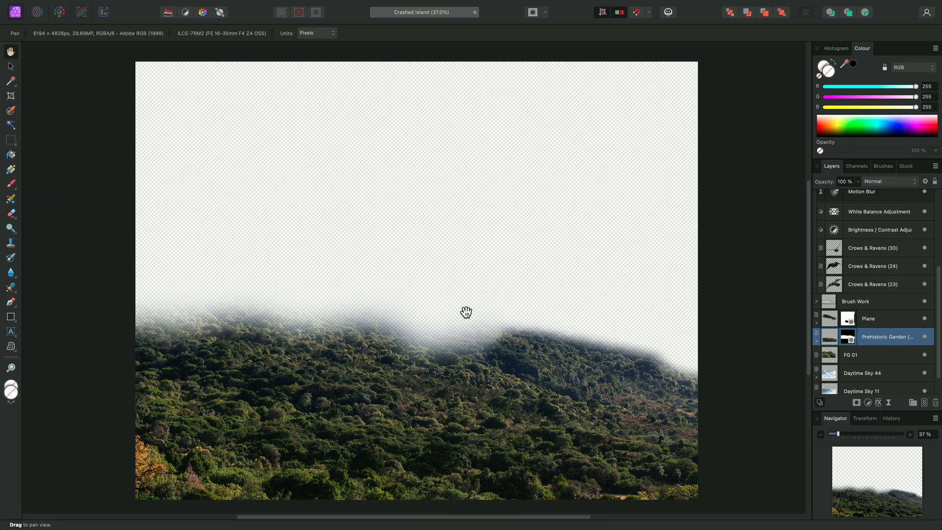
pyautogui.moveTo(547, 339)
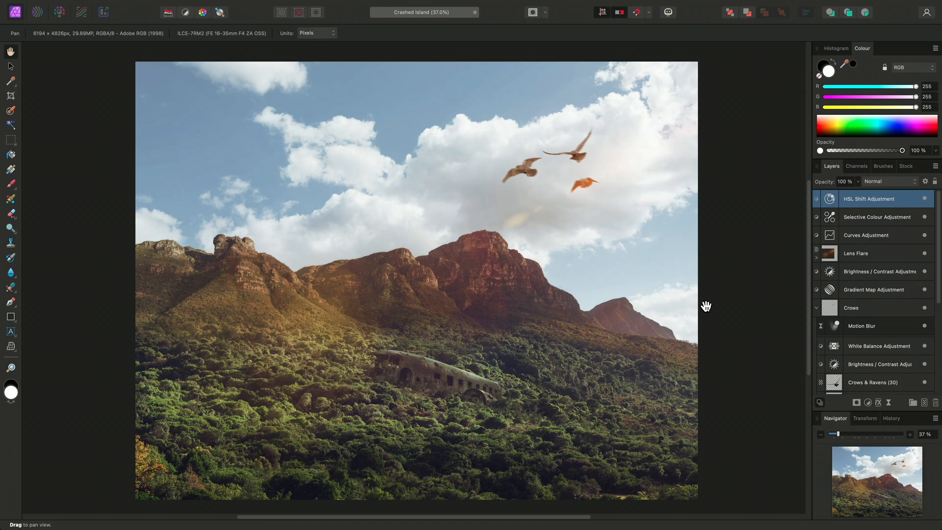
pyautogui.moveTo(830, 235)
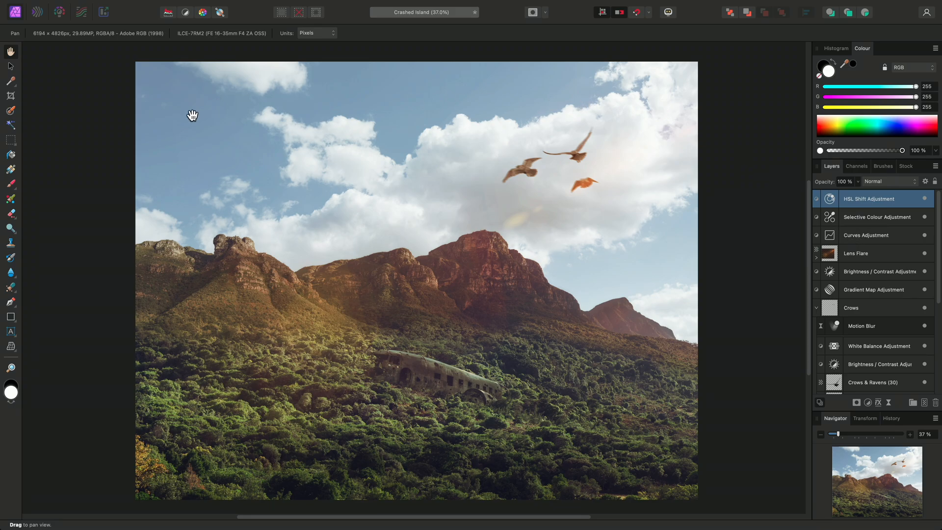
pyautogui.moveTo(840, 273)
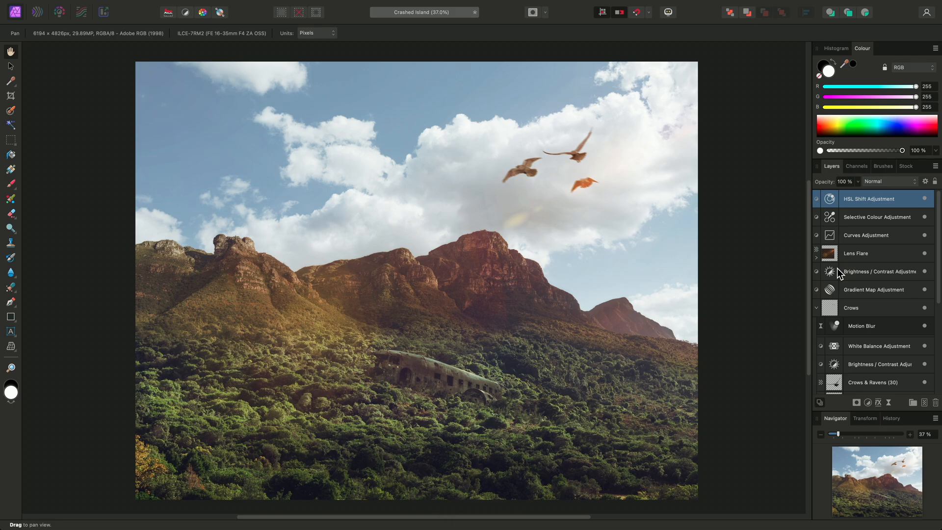
# Select the Curves Adjustment layer and switch to the Paint Brush for masking
pyautogui.click(868, 235)
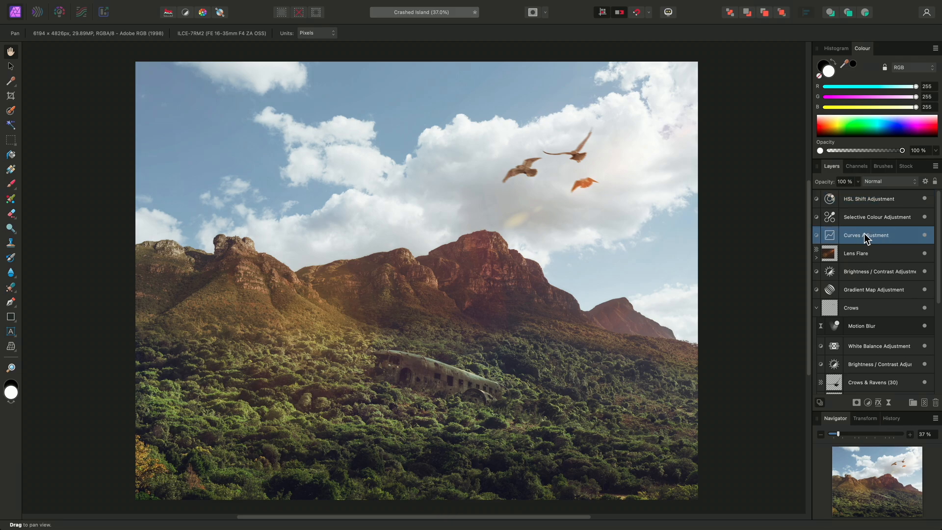
pyautogui.press('b')
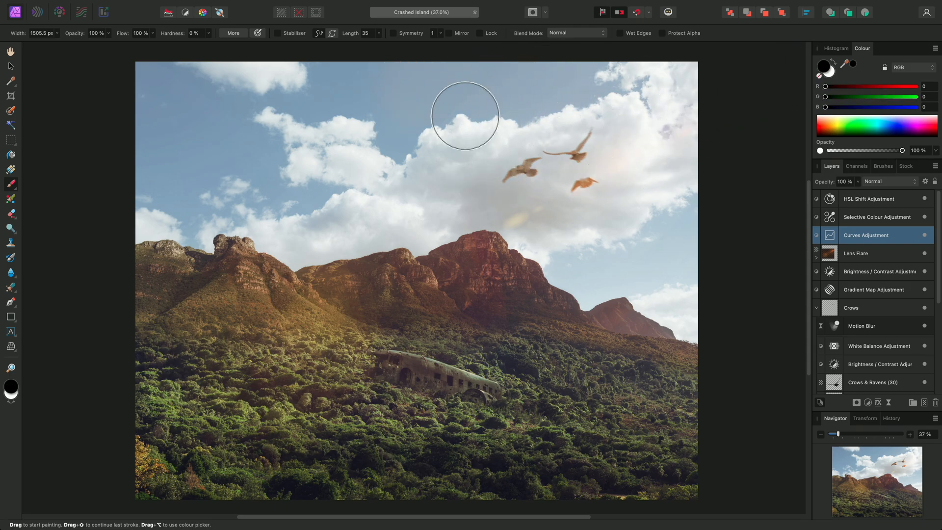
pyautogui.moveTo(357, 105)
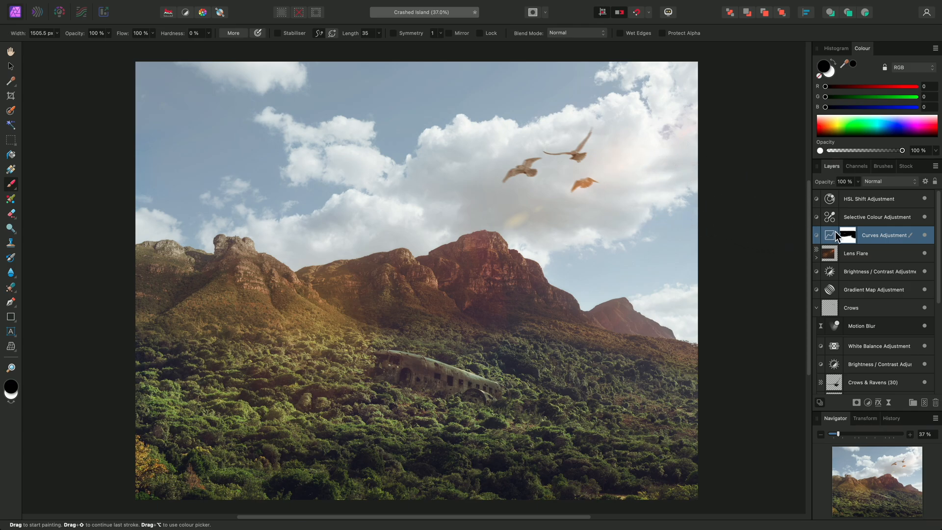
pyautogui.moveTo(848, 241)
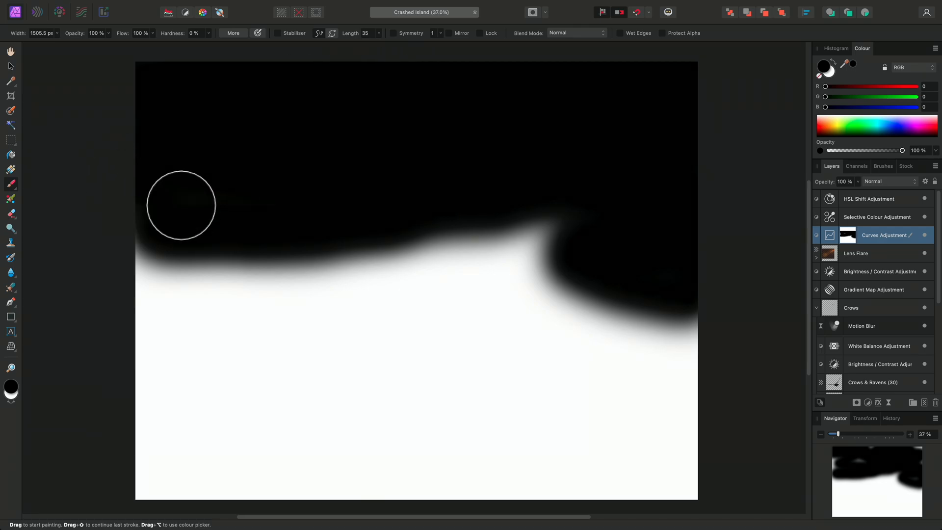
# Paint black over the upper-left sky in the Curves mask
pyautogui.moveTo(181, 204); pyautogui.dragTo(688, 232)
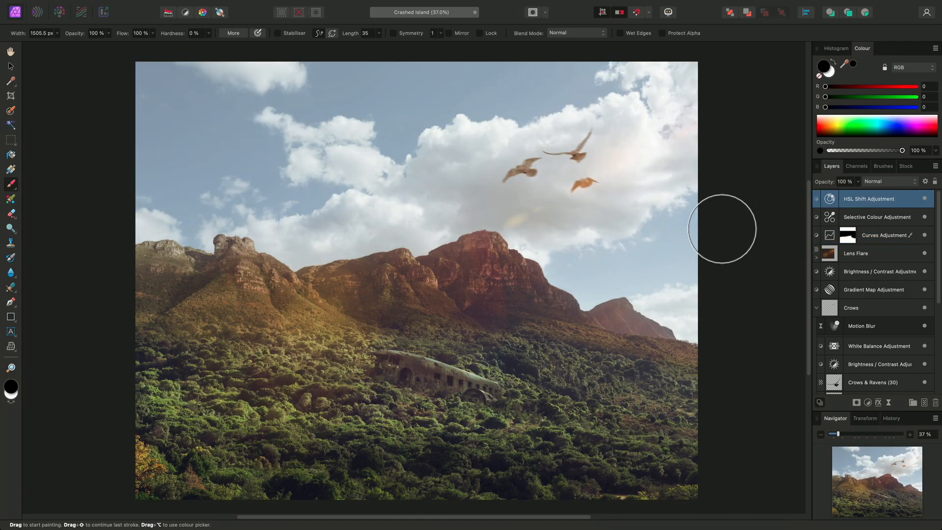
# Switch to the View tool for panning over the finished composite
pyautogui.press('h')
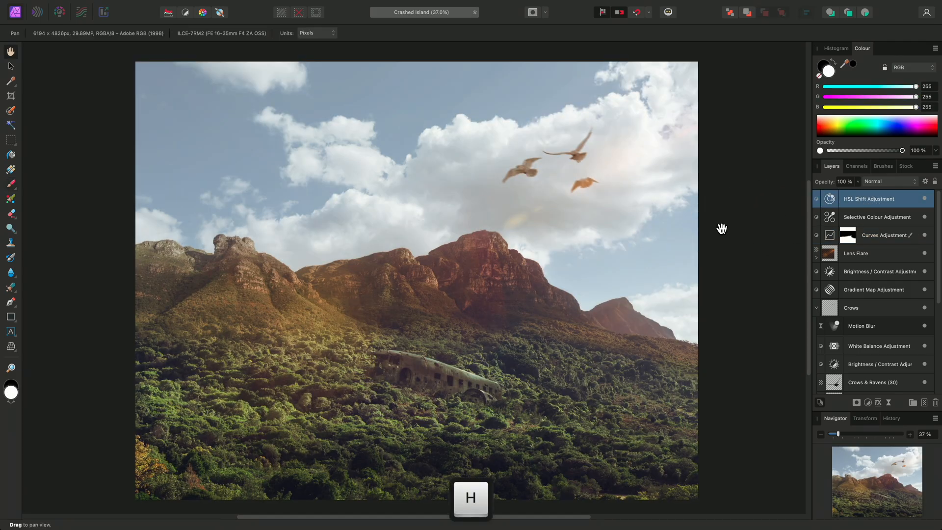